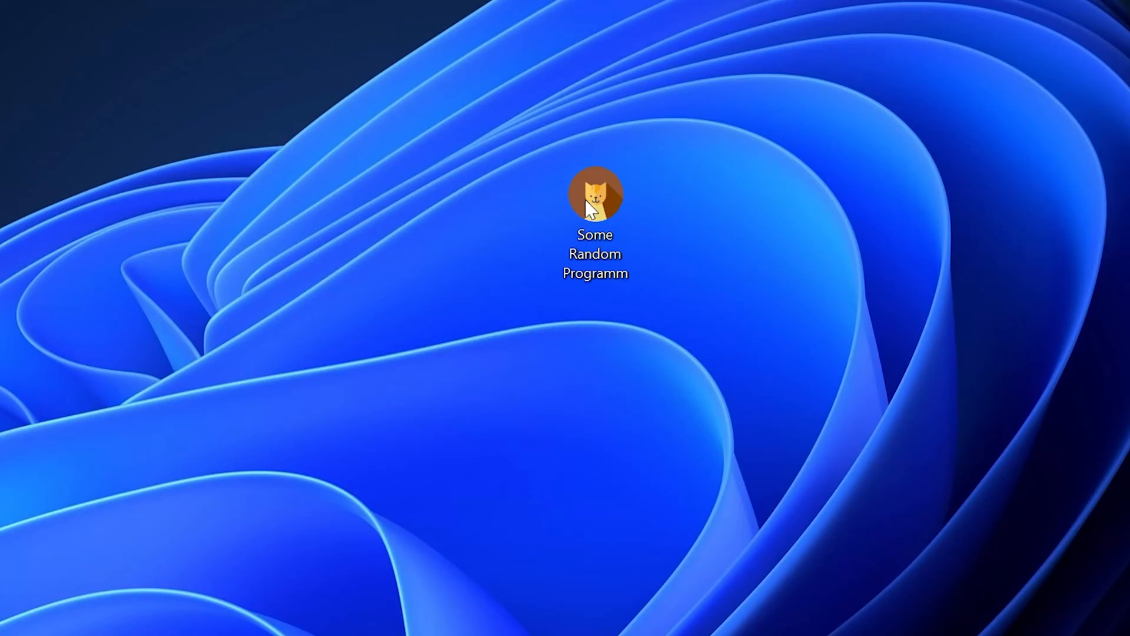
Step: Launch Some Random Programm from its desktop icon to check whether it starts
{"action": "double_click", "coordinate": [594, 198]}
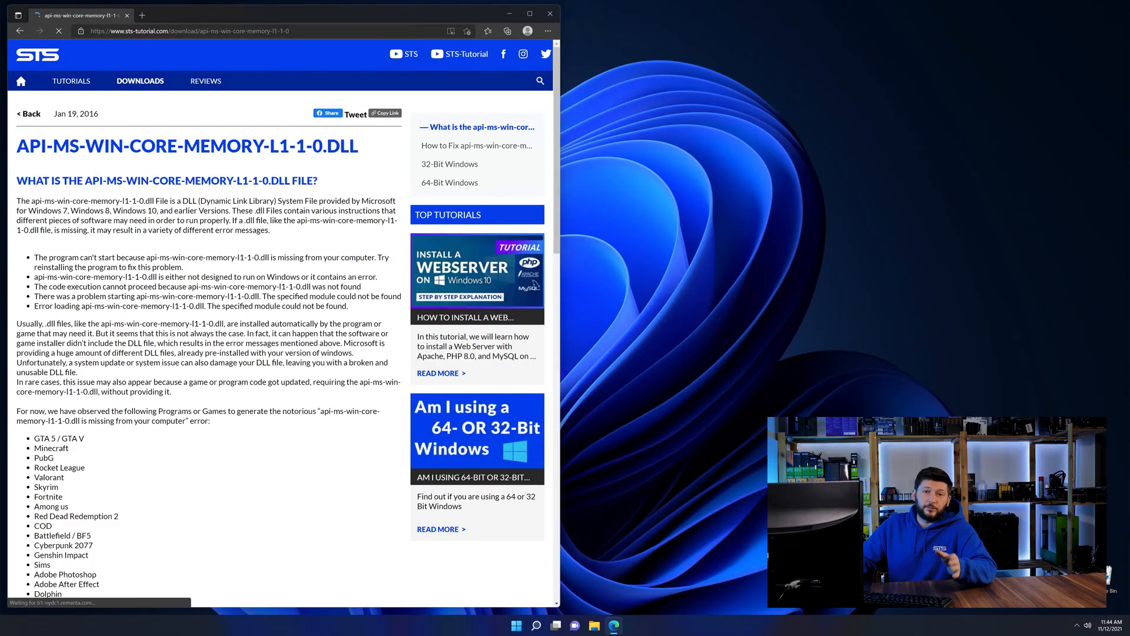
Step: Download the 32-bit and 64-bit api-ms-win-core-memory-l1-1-0.dll zip files from the sts-tutorial page
{"action": "scroll", "scroll_direction": "down", "scroll_amount": 3}
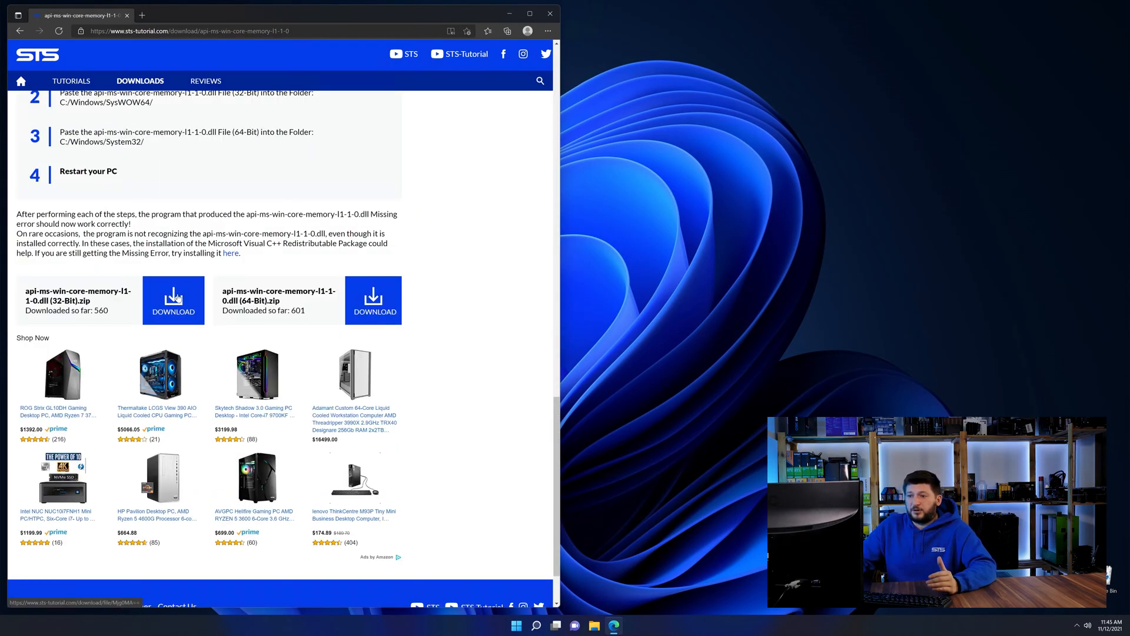
{"action": "left_click", "coordinate": [374, 301]}
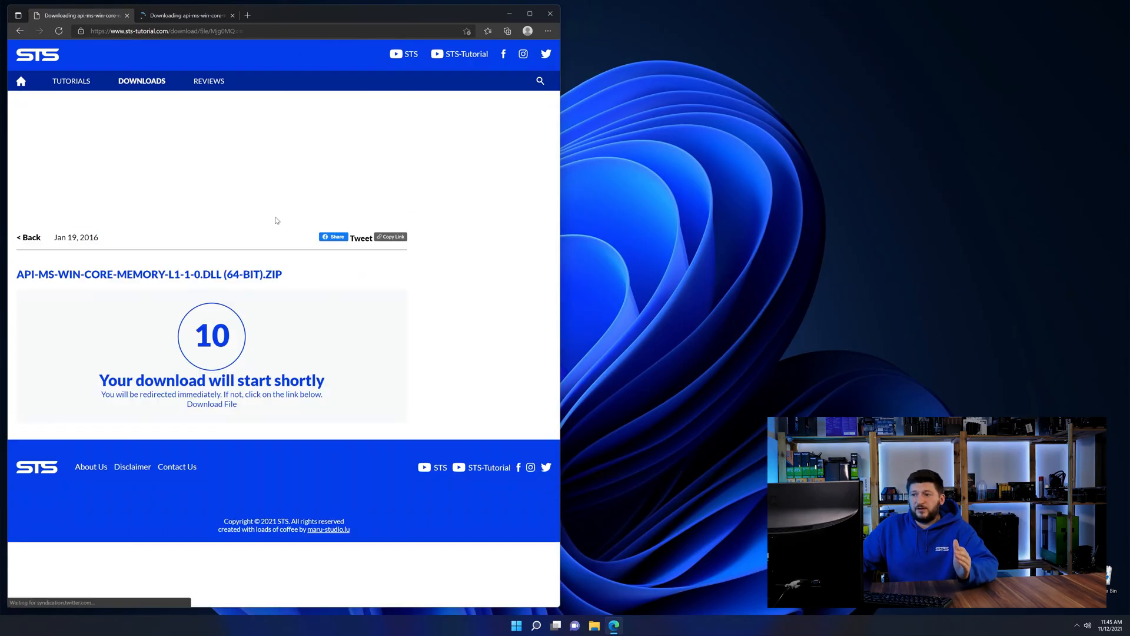
{"action": "left_click", "coordinate": [190, 16]}
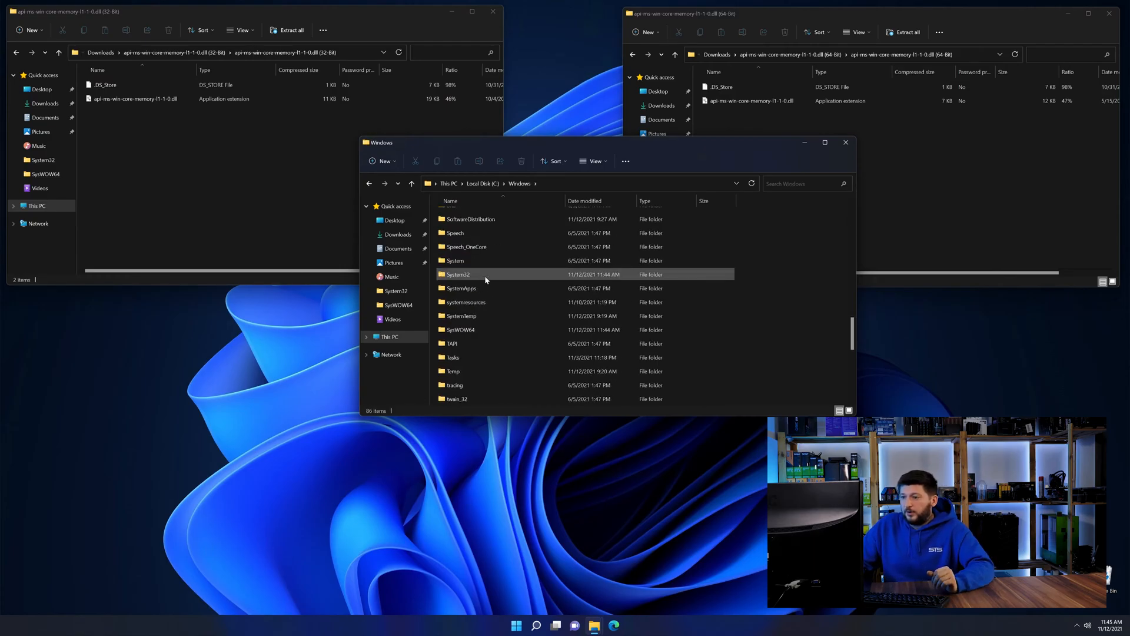
Step: Place the 64-bit DLL in C:\Windows\System32 and the 32-bit DLL in SysWOW64, then close the Explorer windows
{"action": "left_click", "coordinate": [460, 329]}
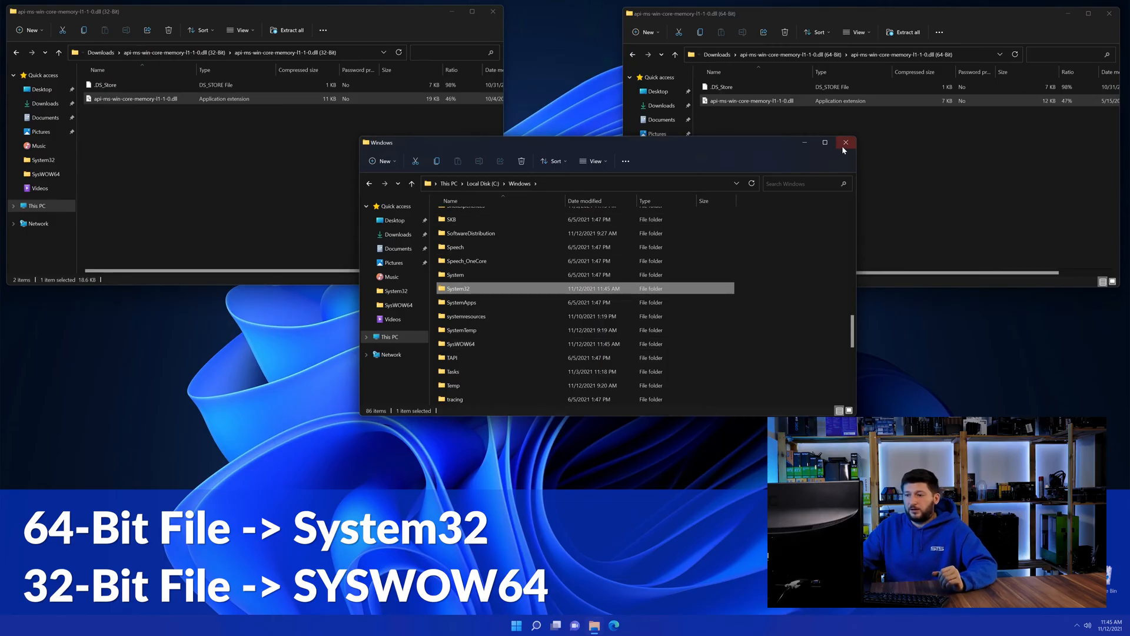
{"action": "left_click", "coordinate": [845, 143]}
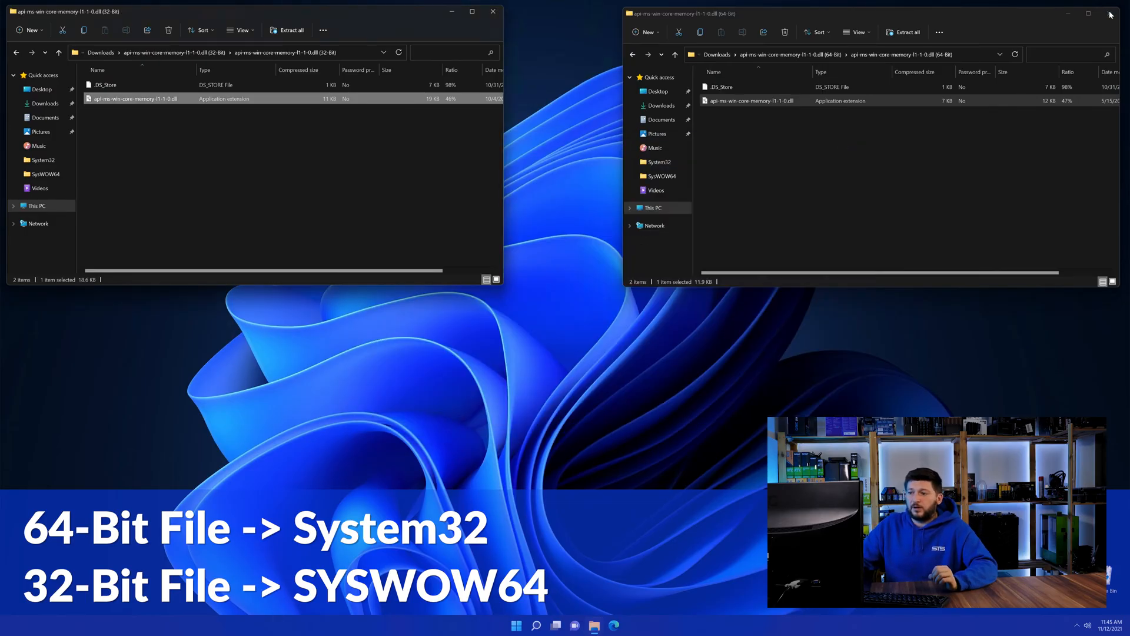
{"action": "left_click", "coordinate": [1112, 15]}
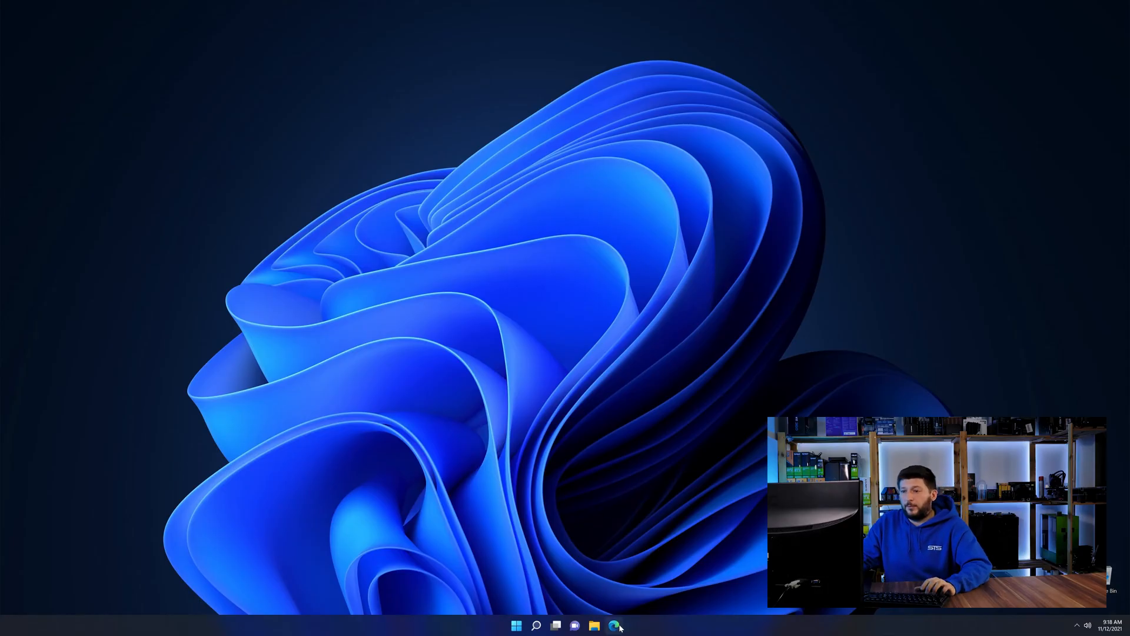
Step: Bring up the Visual C++ Redistributable for Visual Studio 2019 page and reach its download buttons
{"action": "left_click", "coordinate": [621, 627]}
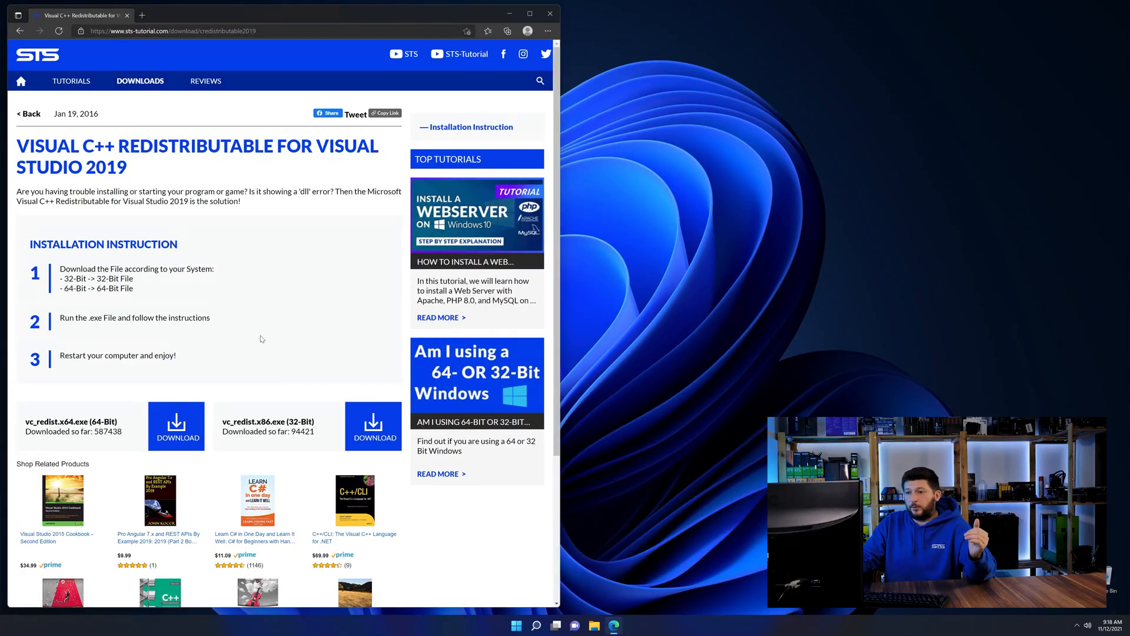
{"action": "scroll", "scroll_direction": "down", "scroll_amount": 3}
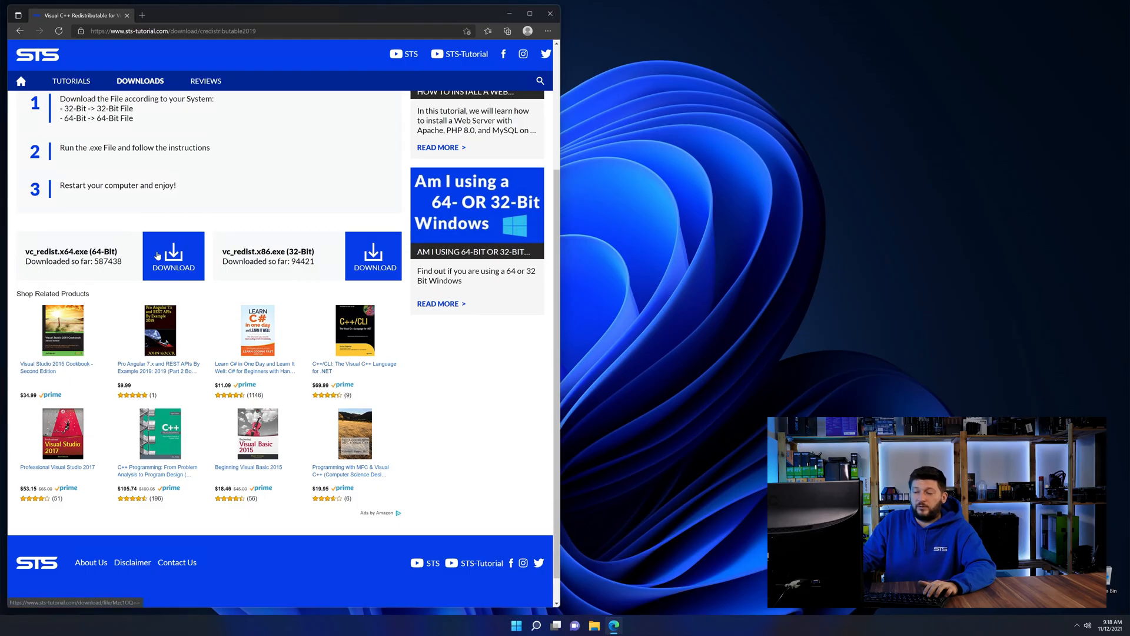
{"action": "scroll", "scroll_direction": "down", "scroll_amount": 3}
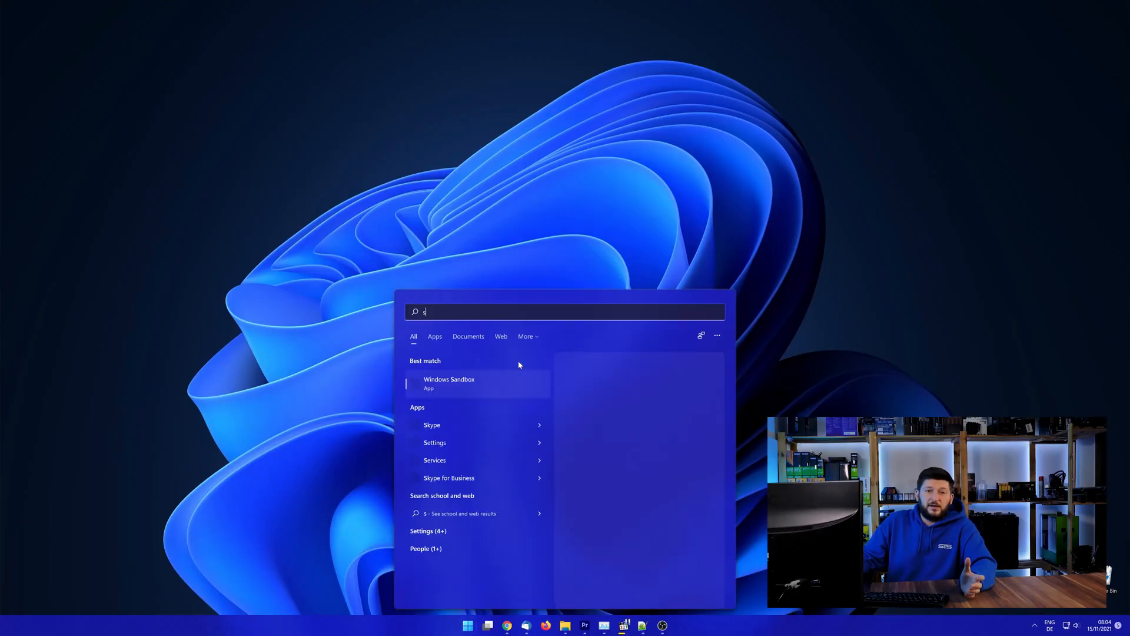
Step: Check System information via Start search 'system', then download the vc_redist.x64.exe (64-Bit) installer
{"action": "type", "text": "ystem"}
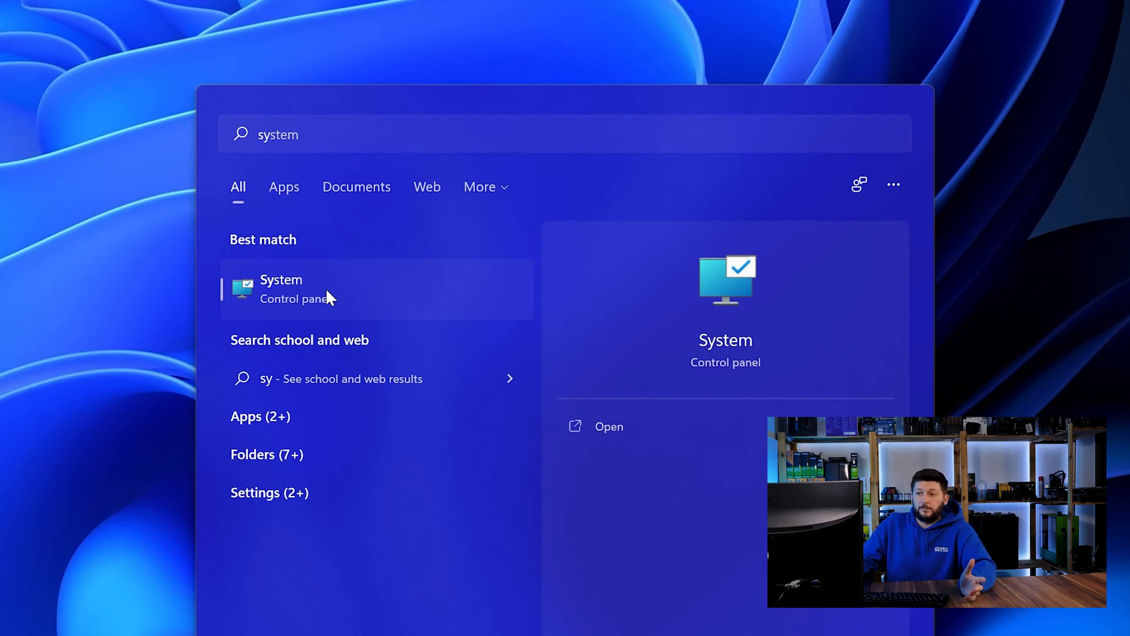
{"action": "left_click", "coordinate": [292, 290]}
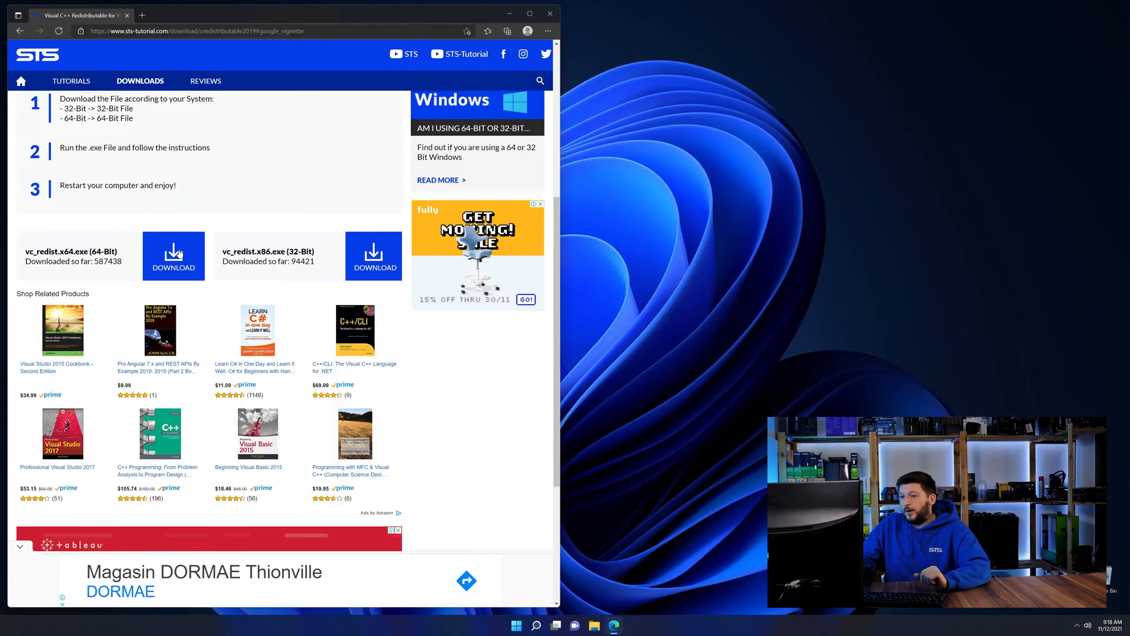
{"action": "left_click", "coordinate": [173, 255]}
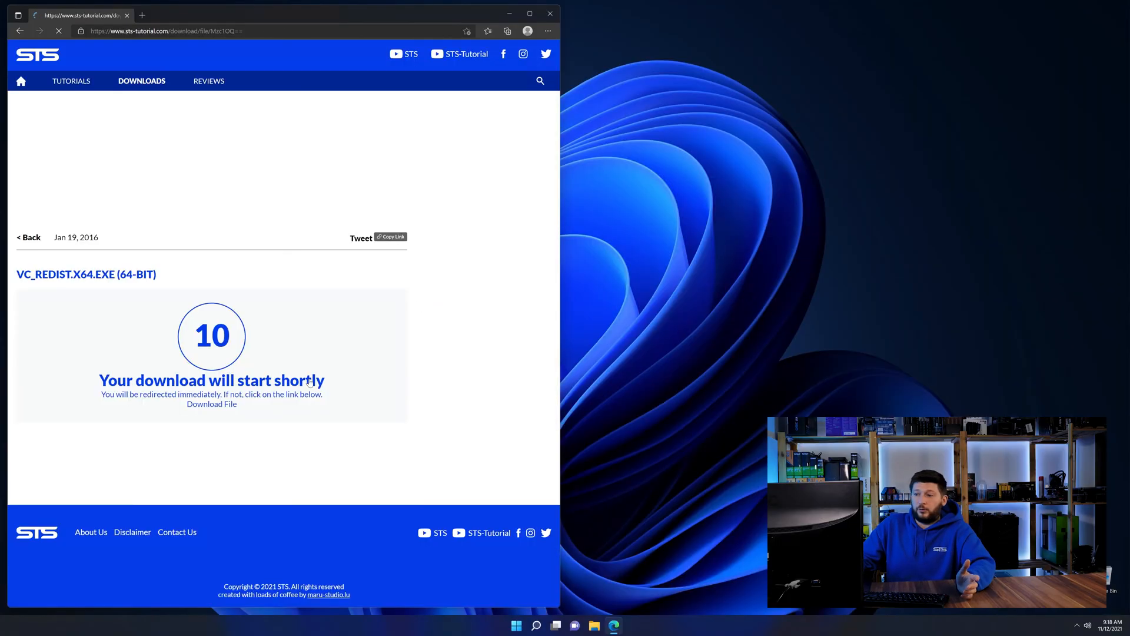